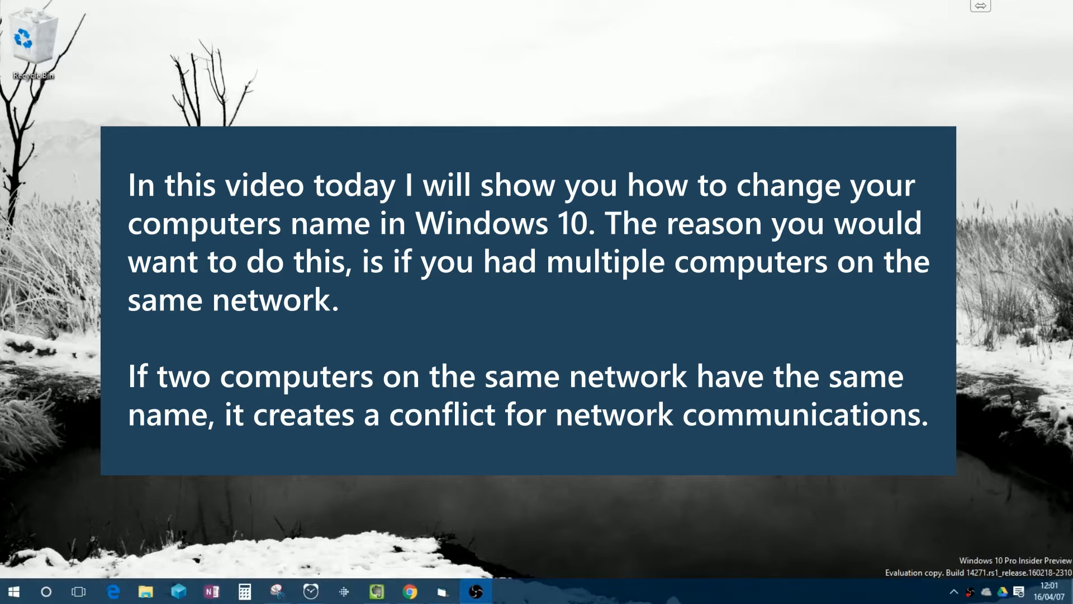
mouse_move(82, 552)
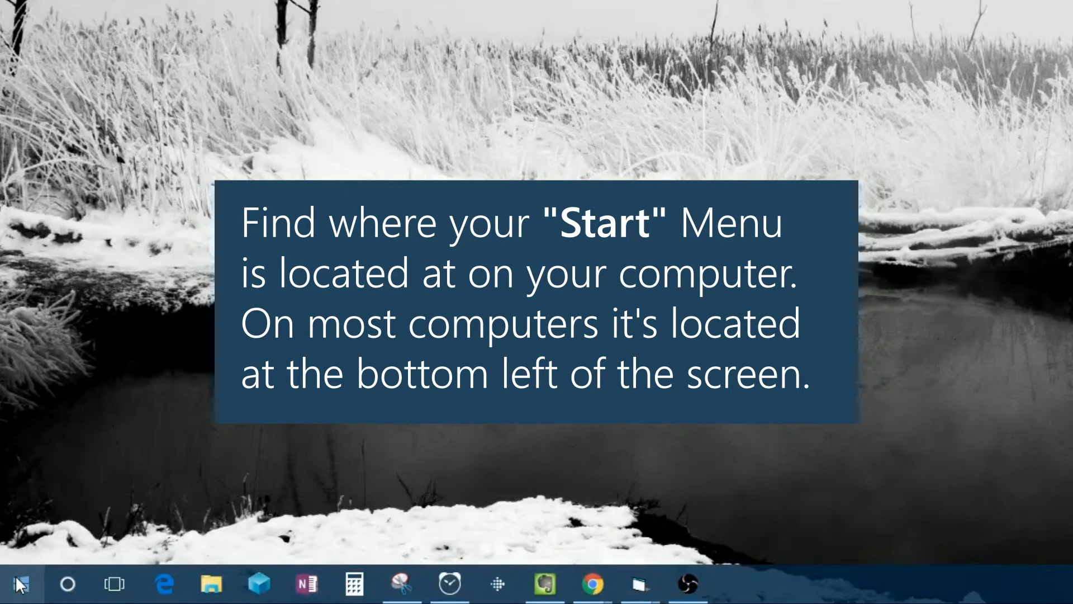
Step: Bring up the power-user menu from the Start button, listing System among its options
left_click(685, 583)
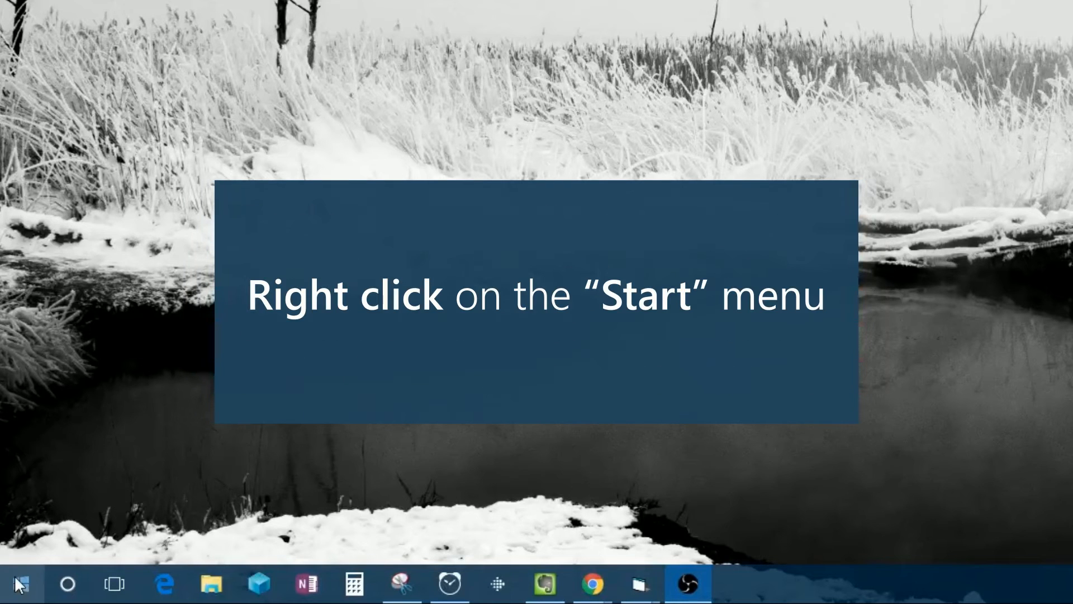
right_click(17, 583)
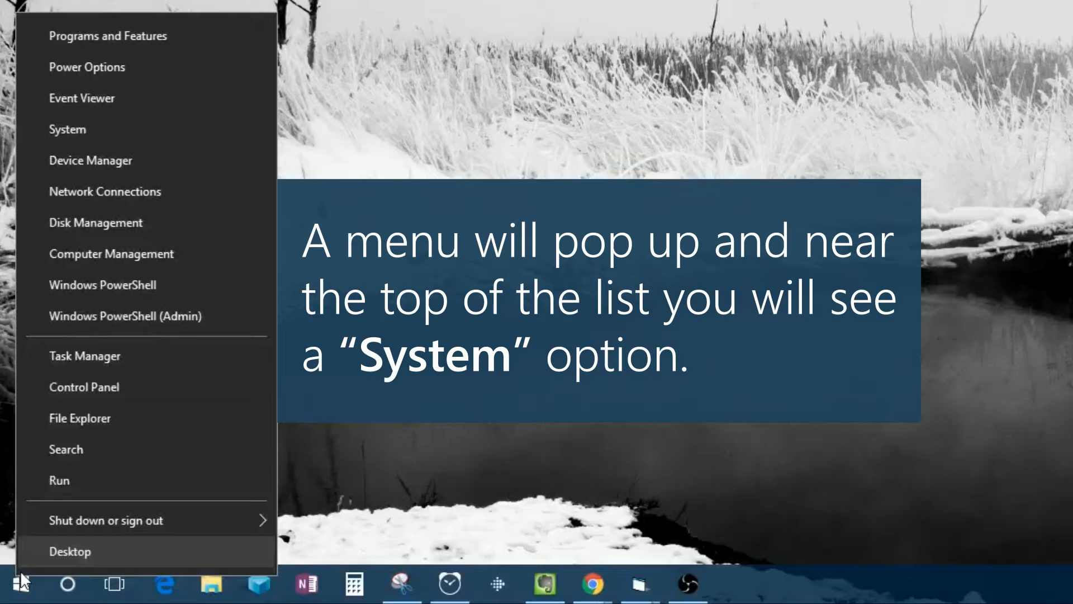
mouse_move(35, 551)
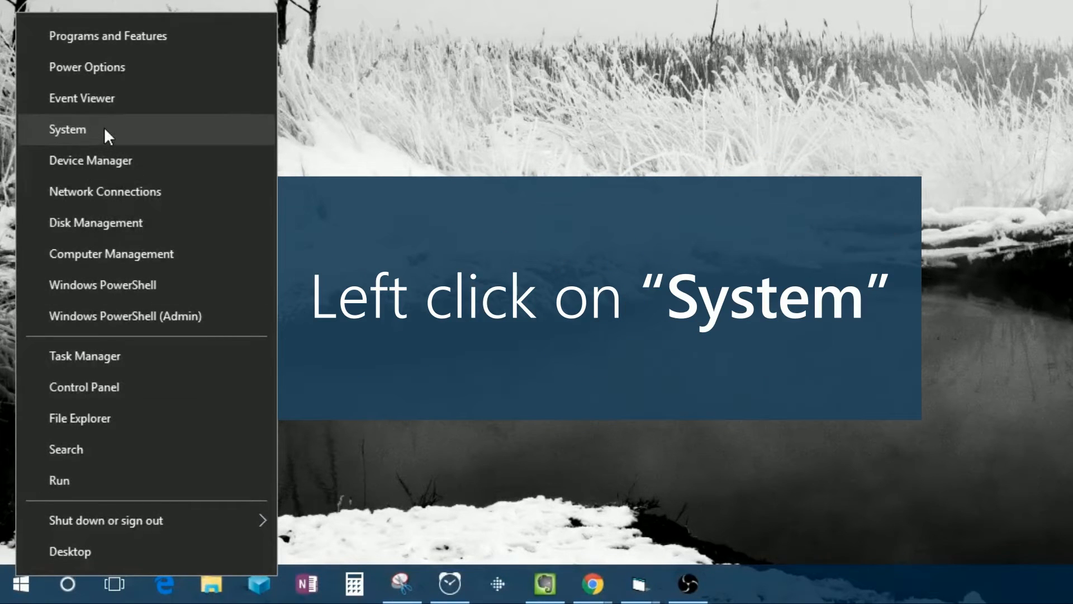
Step: Reach the Computer Name settings in System Properties, showing the current name LandonK
left_click(67, 130)
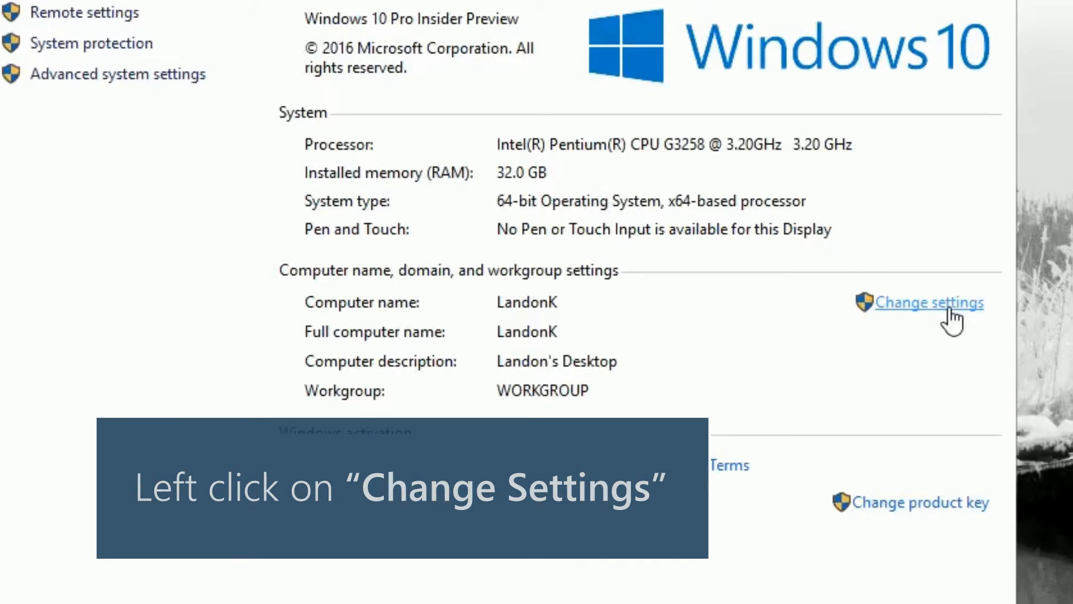
left_click(928, 303)
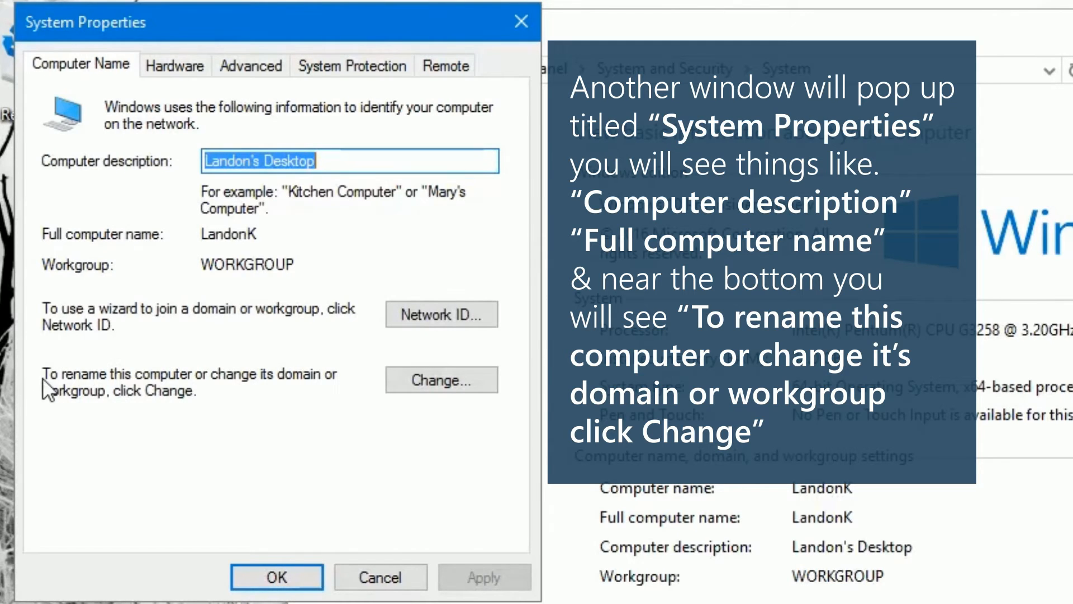
mouse_move(306, 389)
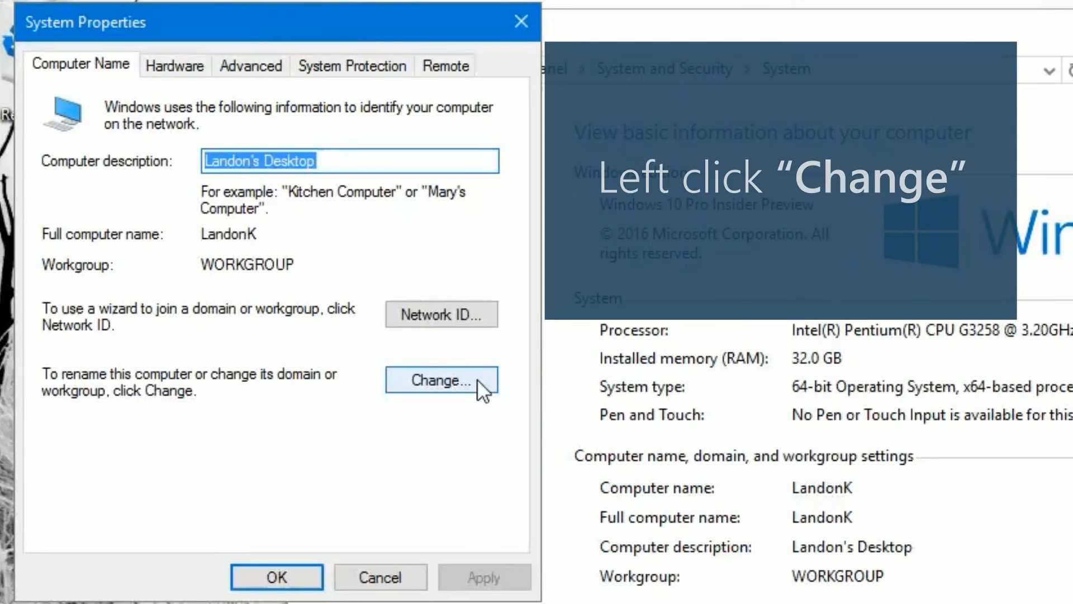
Step: Enter a new computer name, dismissing the invalid-name error for 'John' and replacing it with 'Landon'
left_click(442, 380)
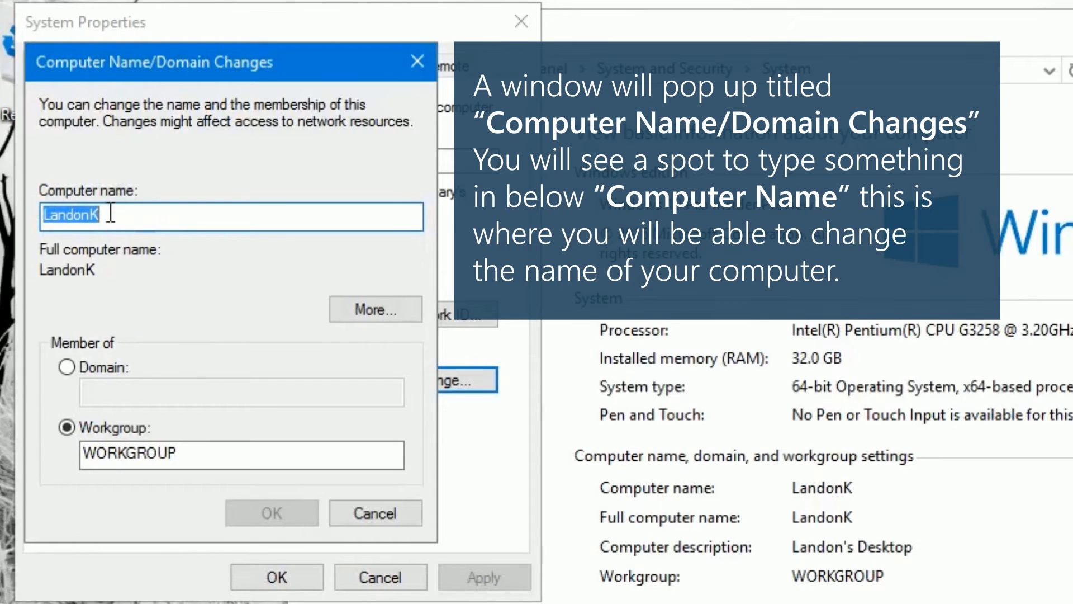
left_click(158, 218)
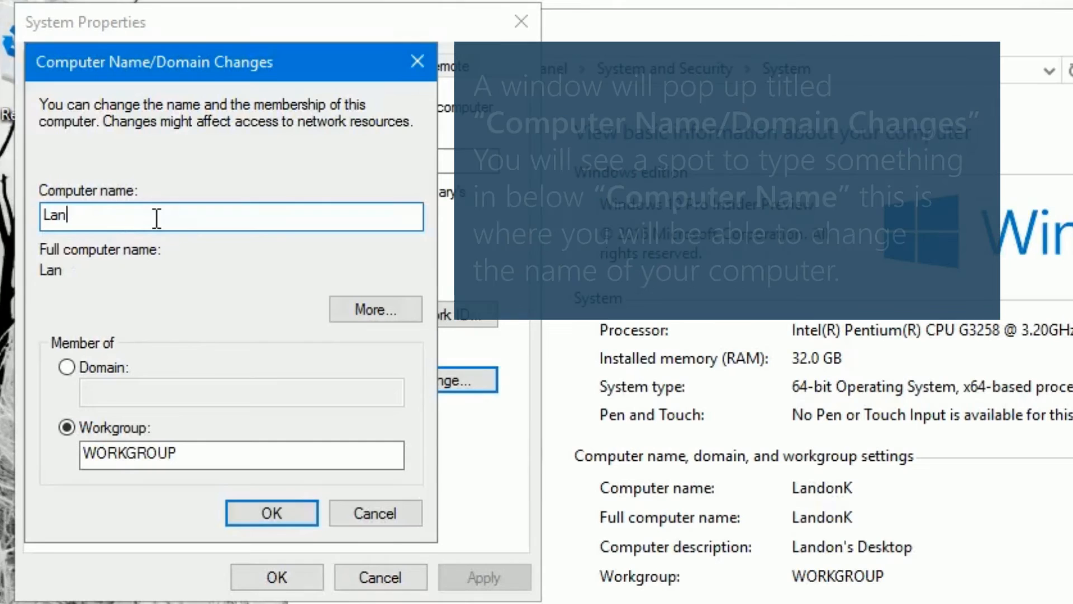
type("John Doe")
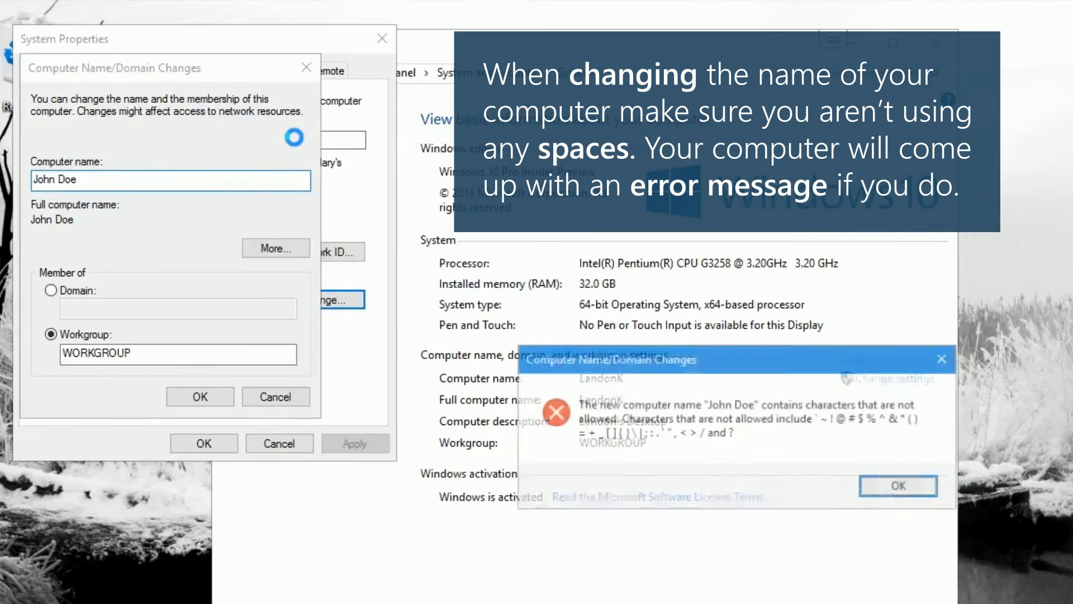
left_click(899, 485)
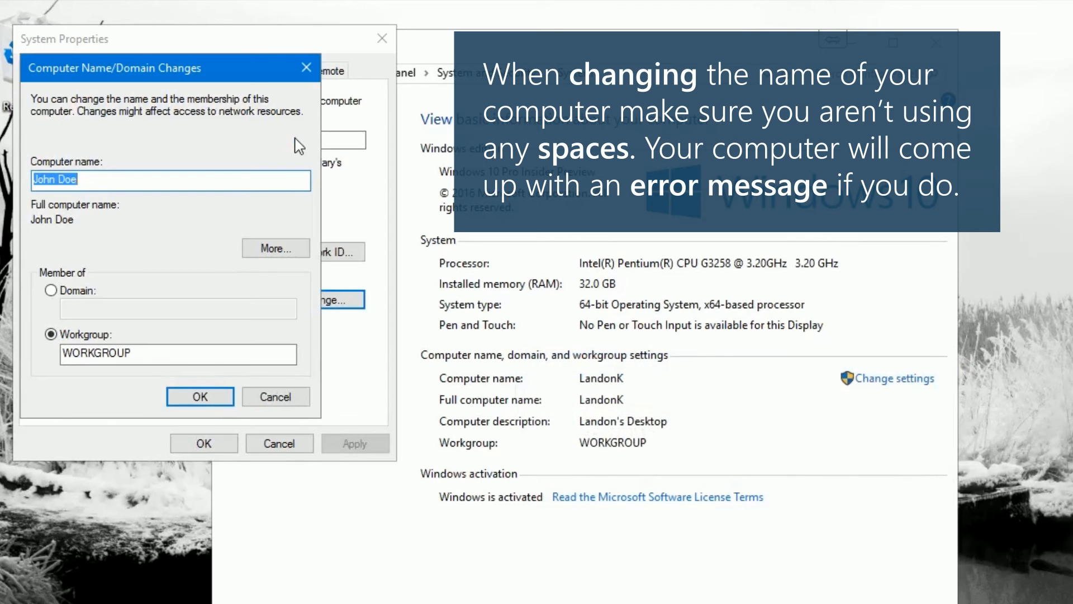
left_click(199, 396)
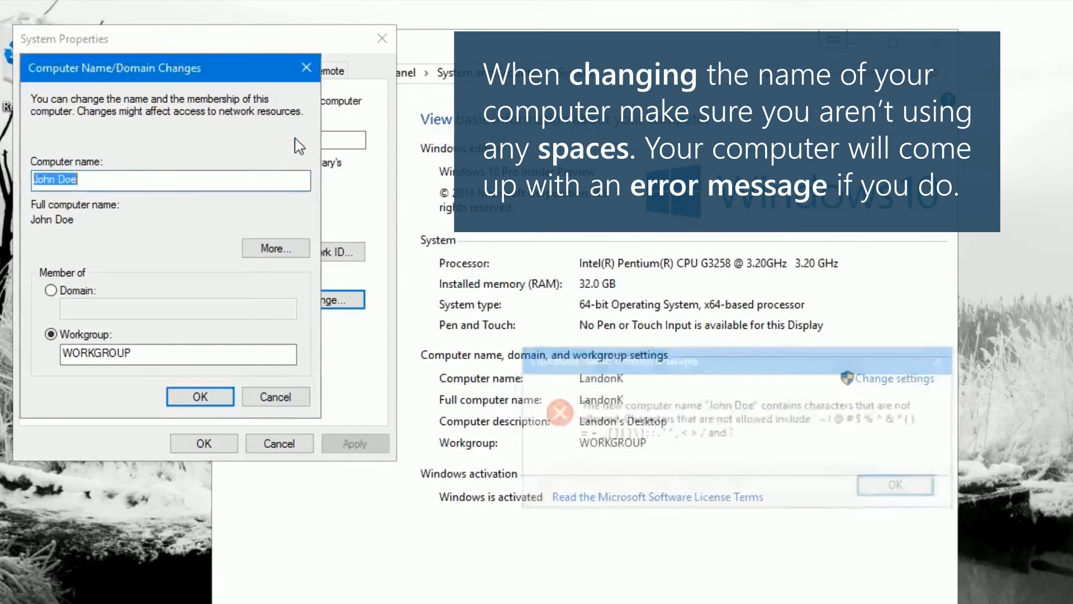
type("Lan")
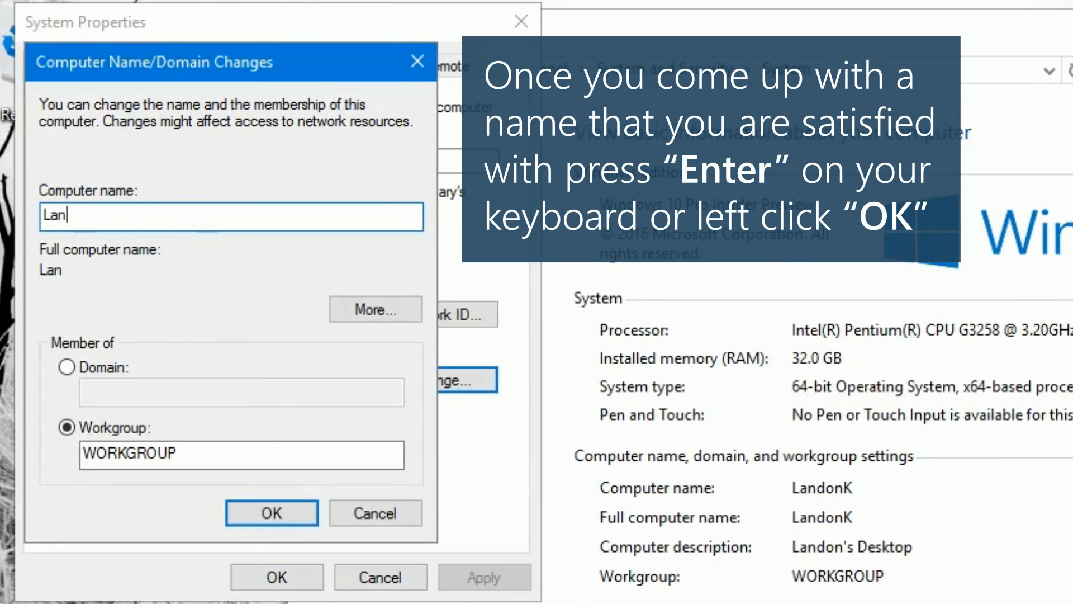
type("don")
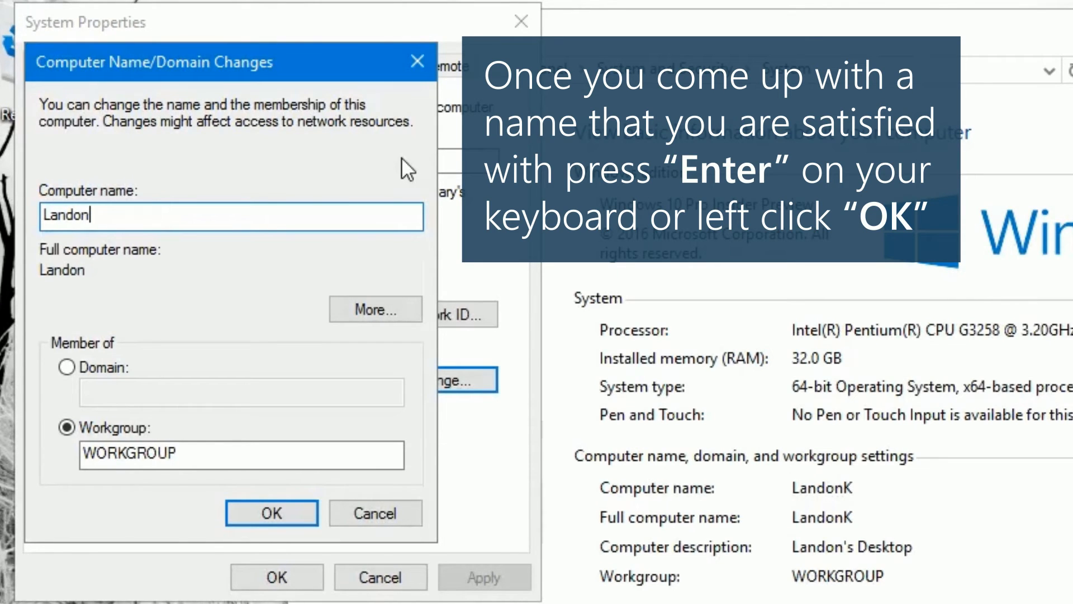
Step: Confirm Landon as the new computer name and acknowledge the required restart
left_click(271, 512)
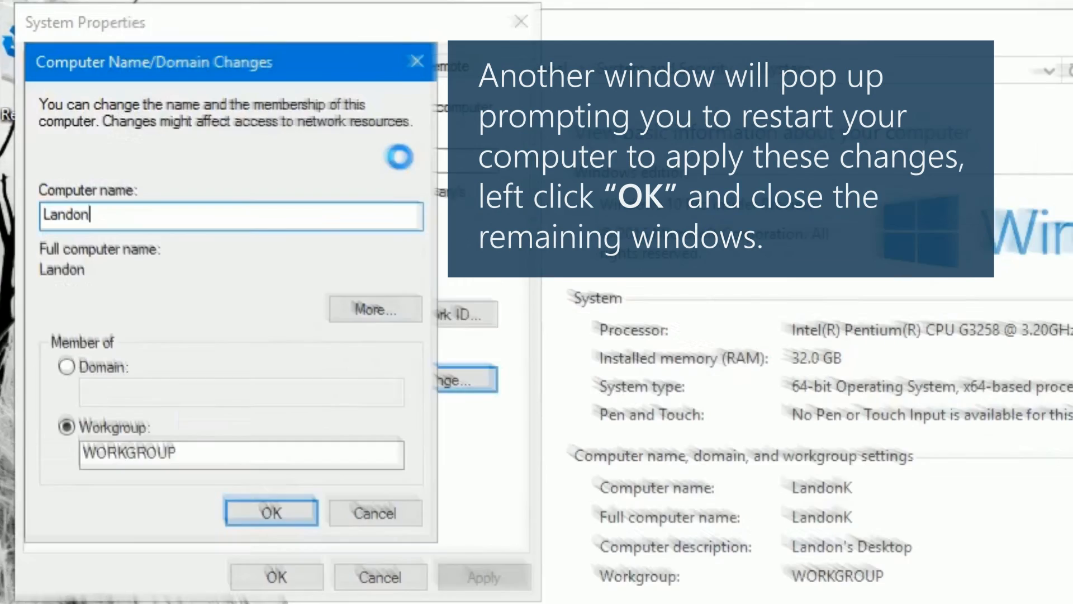
left_click(271, 510)
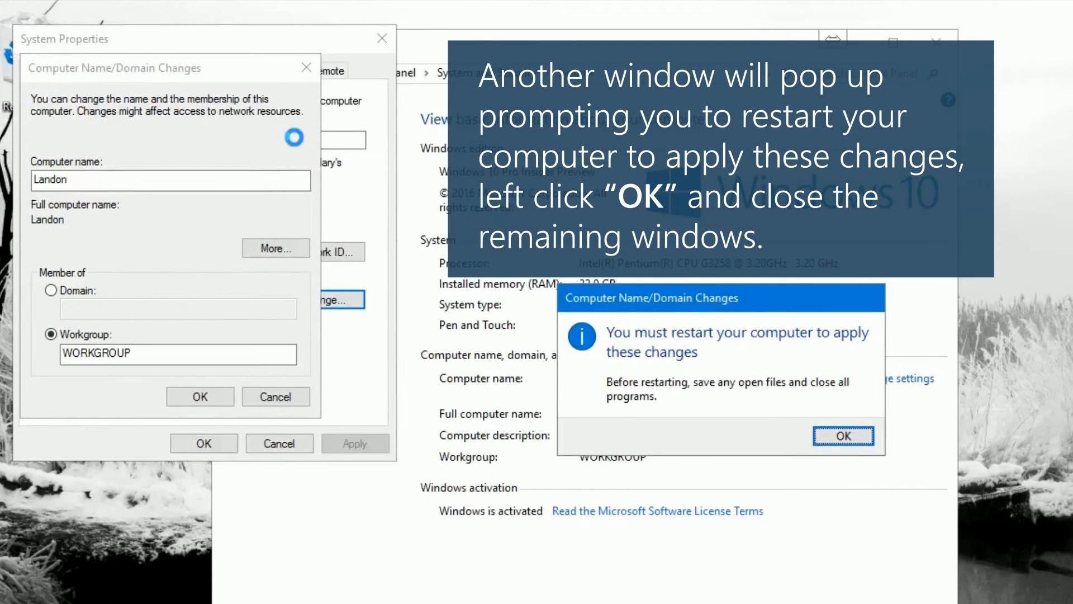
mouse_move(843, 436)
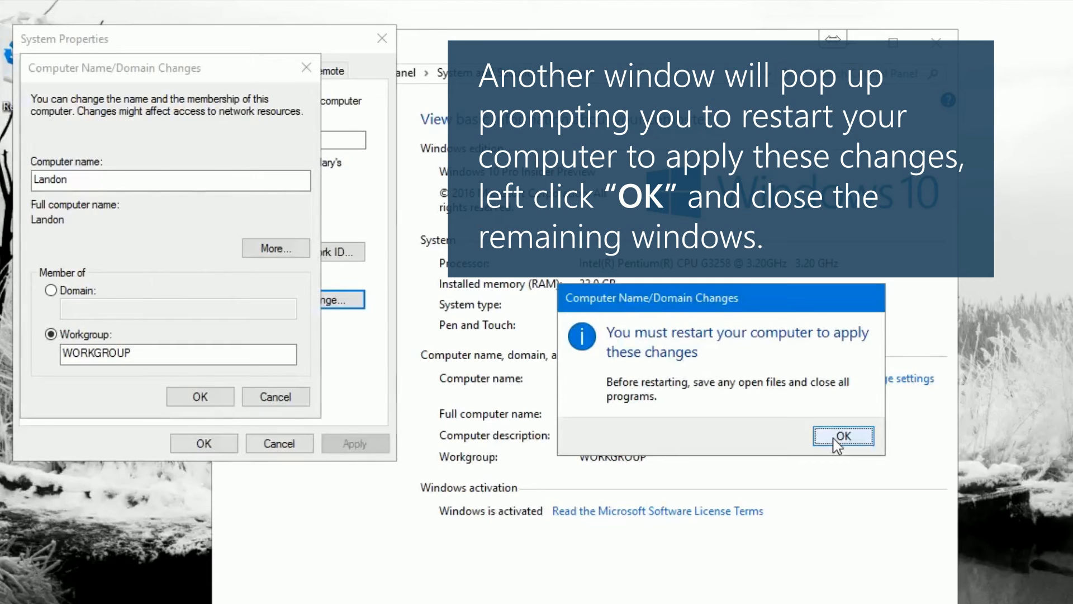
left_click(843, 436)
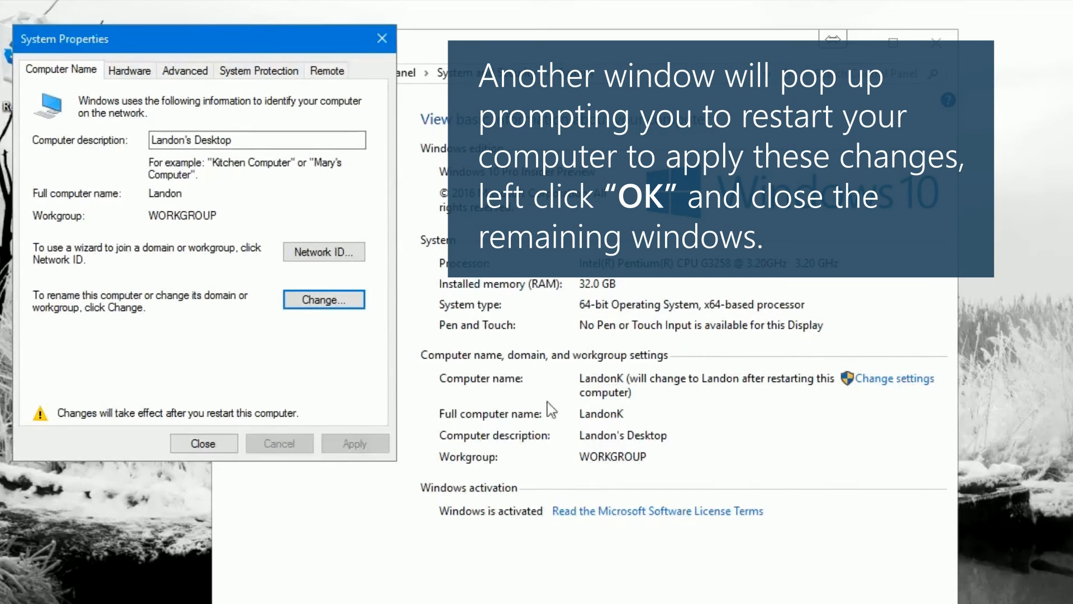